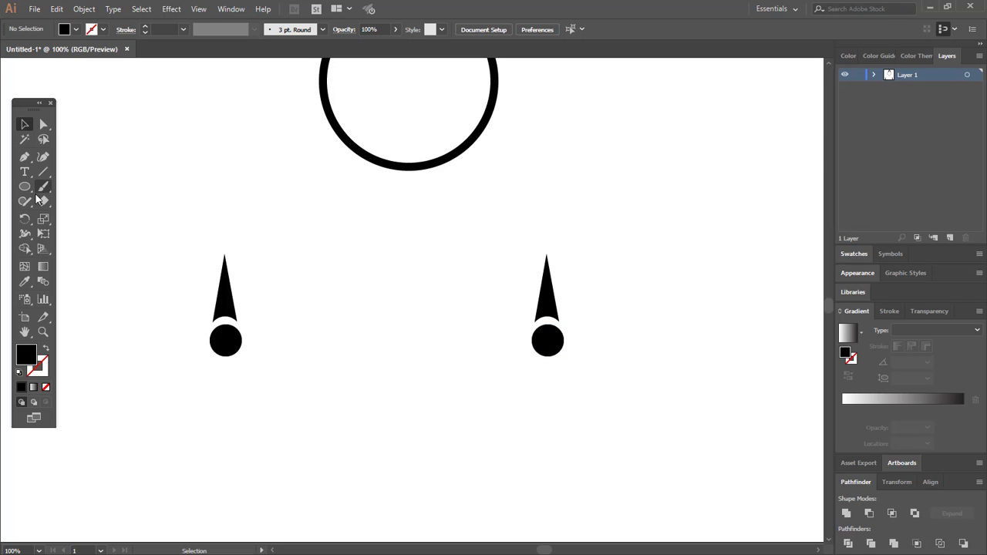
pyautogui.moveTo(25, 219)
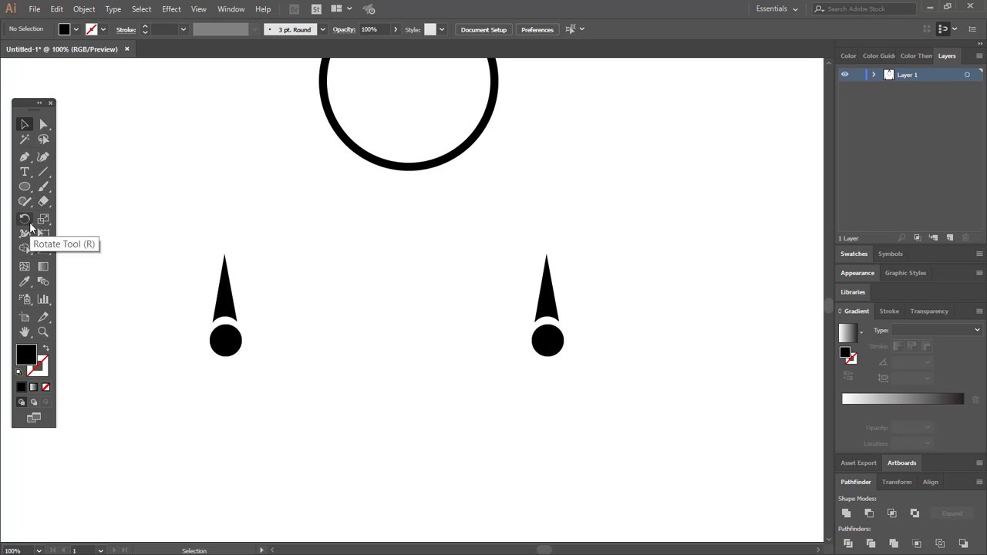
# Pick the Rotate tool and select the right spike for rotation about its base centre.
pyautogui.click(24, 219)
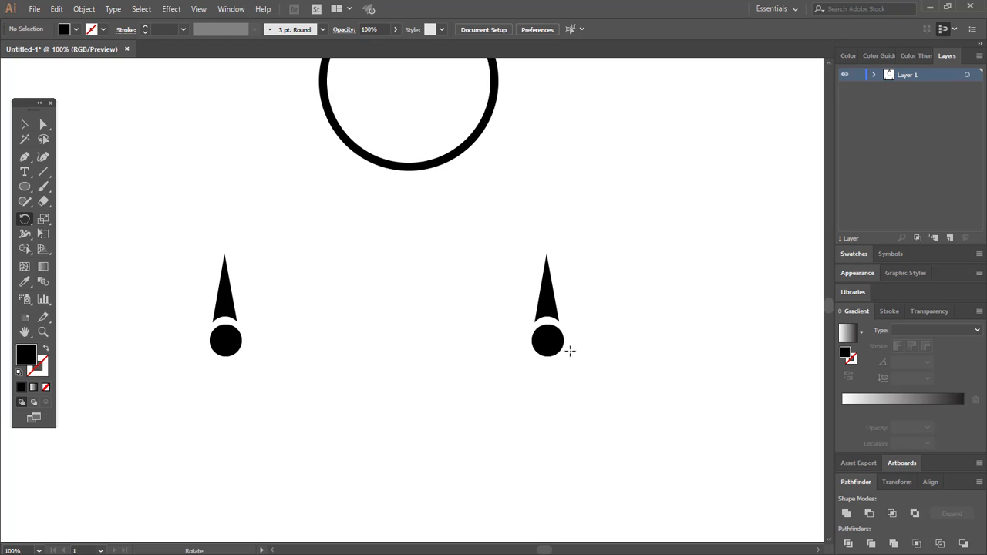
pyautogui.click(24, 123)
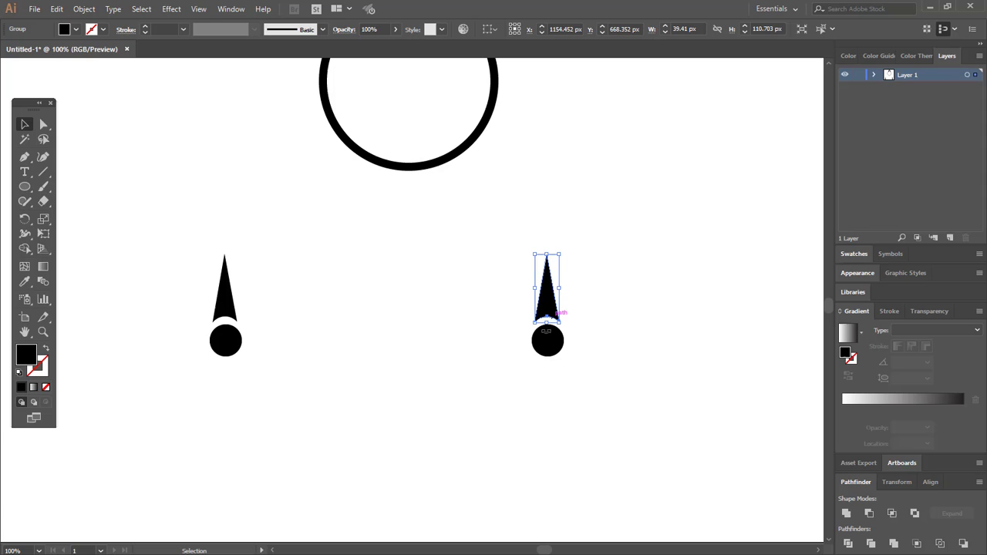
pyautogui.moveTo(84, 229)
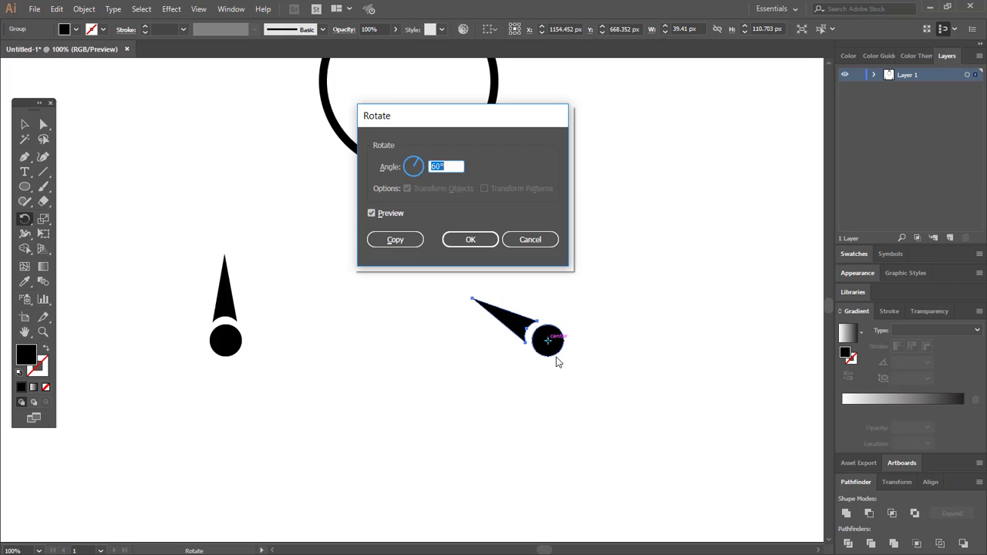
pyautogui.moveTo(386, 137)
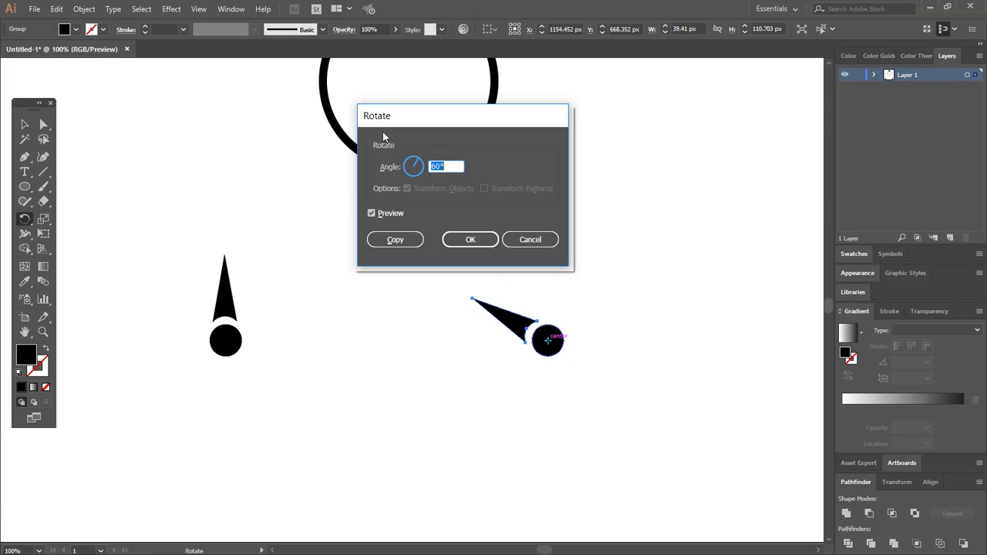
# Confirm the Rotate dialog with Copy to add a rotated copy of the spike.
pyautogui.click(469, 239)
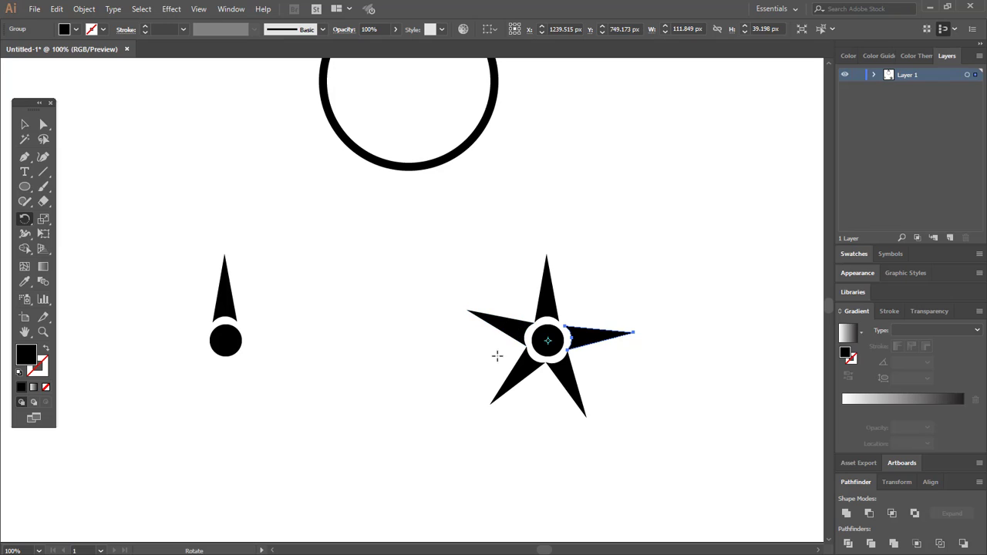
pyautogui.moveTo(605, 340)
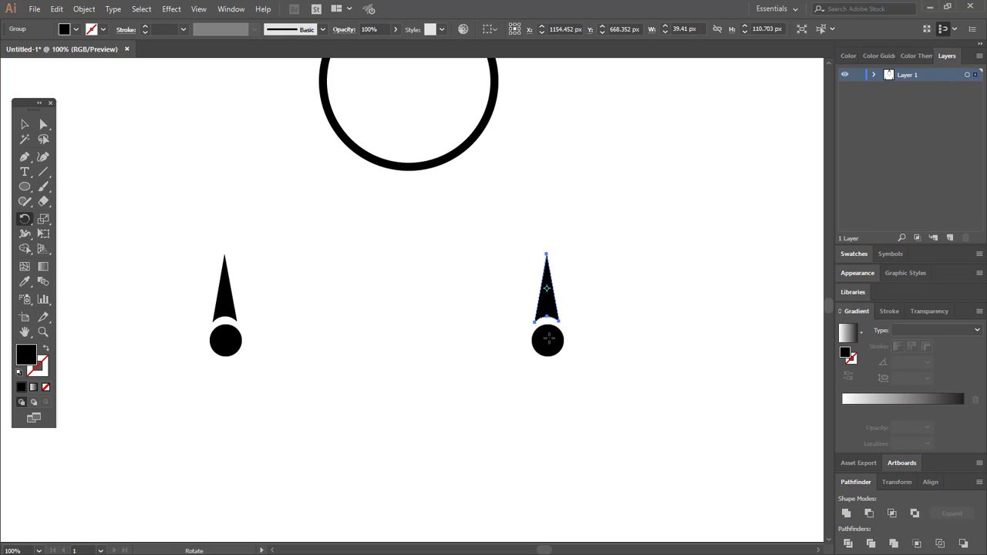
# Drag the right spike to try rotating it around its centre.
pyautogui.moveTo(548, 290); pyautogui.dragTo(549, 300)
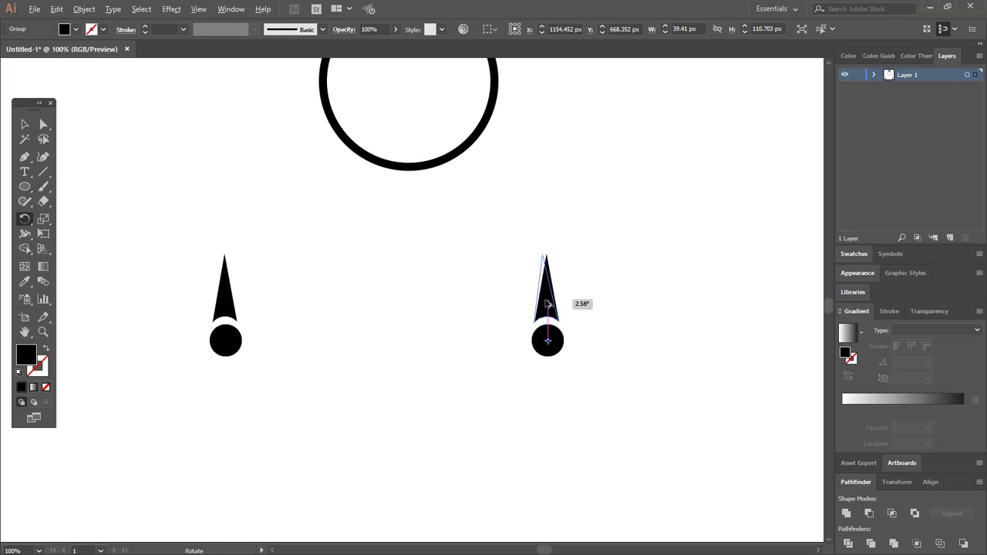
pyautogui.moveTo(548, 293); pyautogui.dragTo(522, 319)
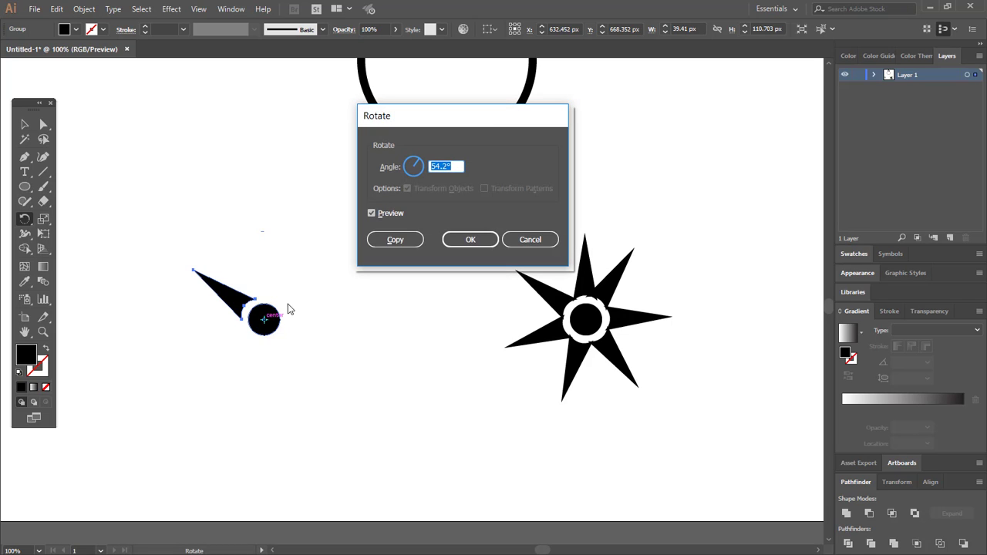
pyautogui.moveTo(386, 167)
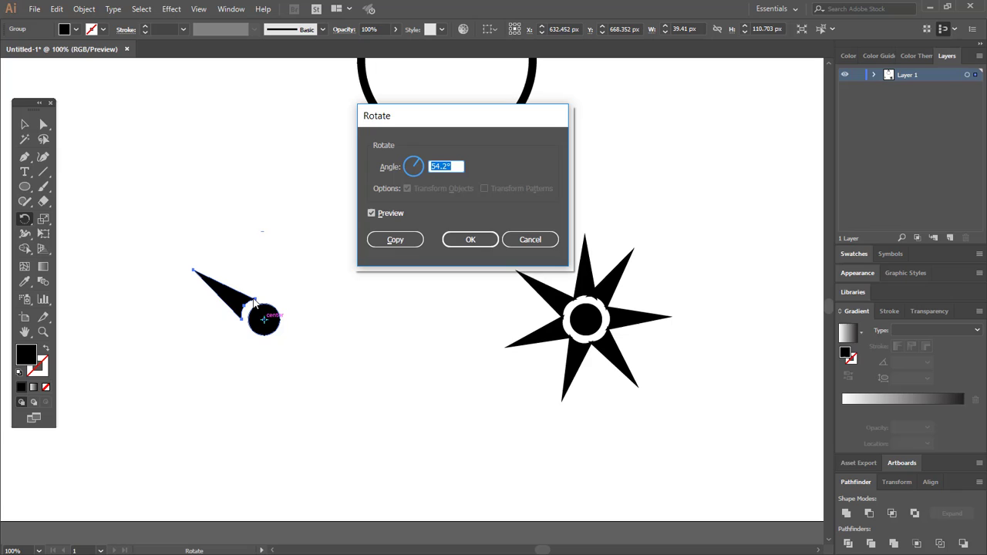
pyautogui.moveTo(256, 331)
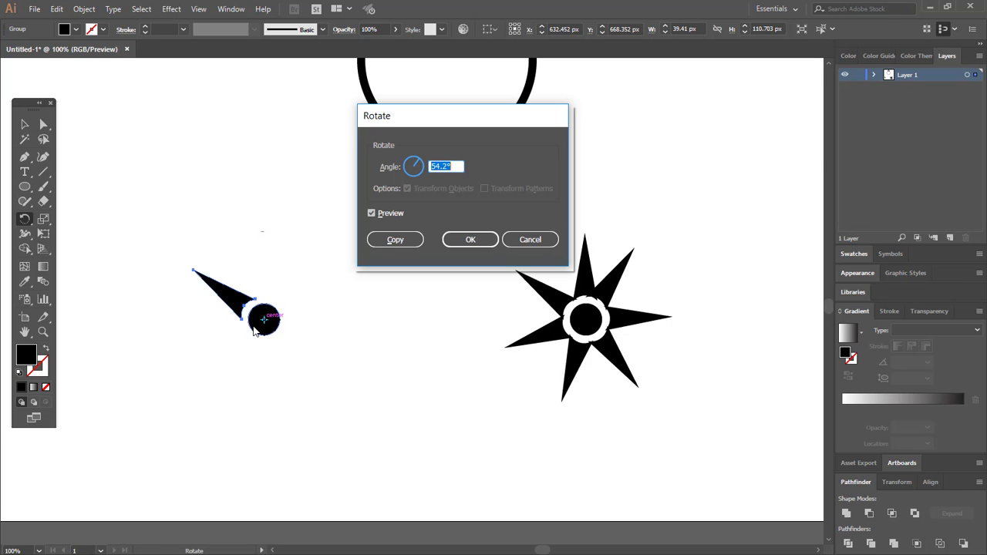
pyautogui.moveTo(260, 314)
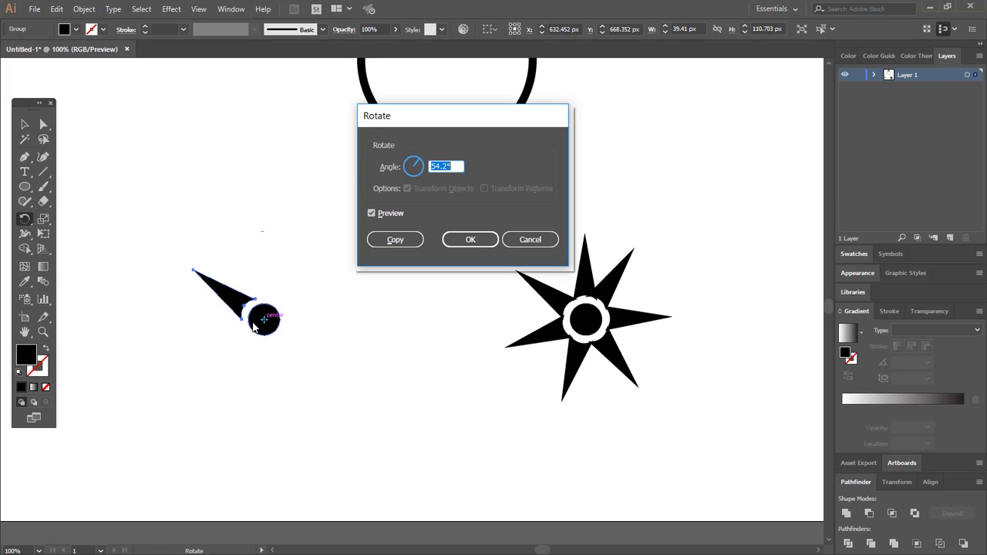
pyautogui.moveTo(284, 313)
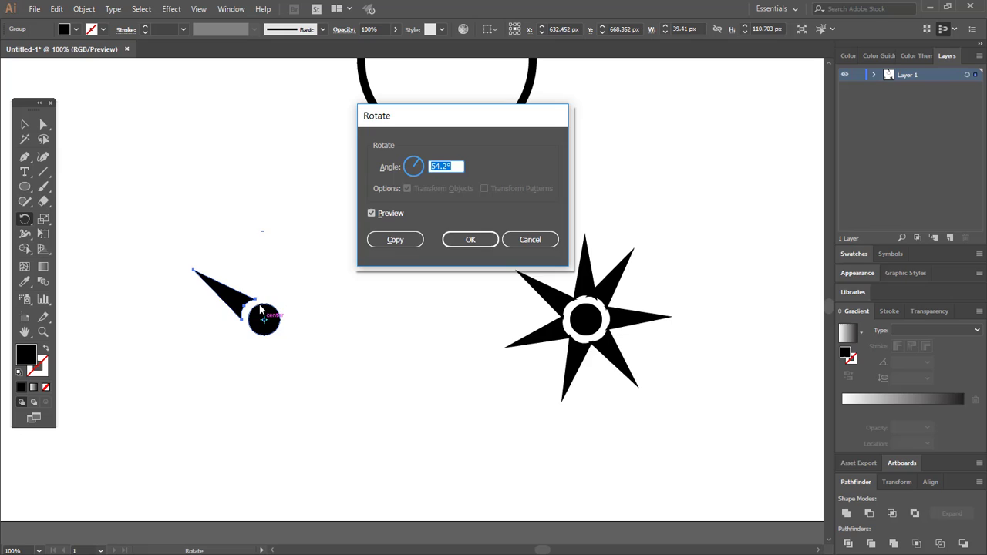
pyautogui.moveTo(271, 302)
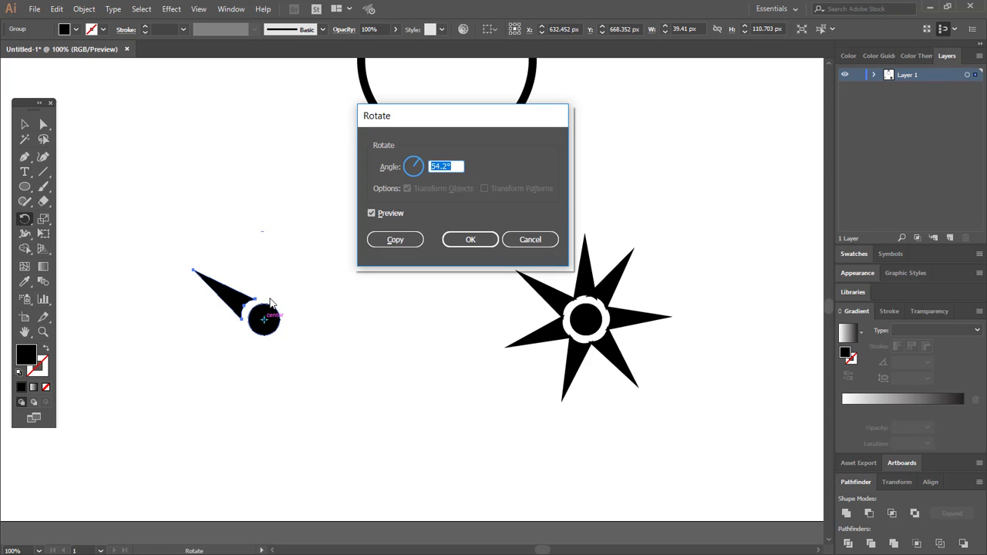
# Enter 360/5 as the angle and add a copy of the left spike rotated 72°.
pyautogui.write('360')
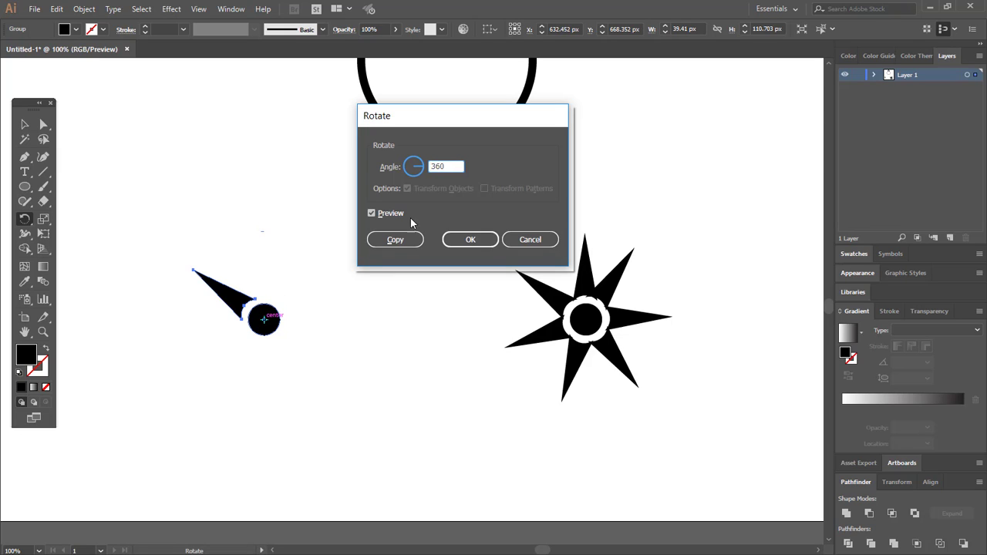
pyautogui.moveTo(223, 307)
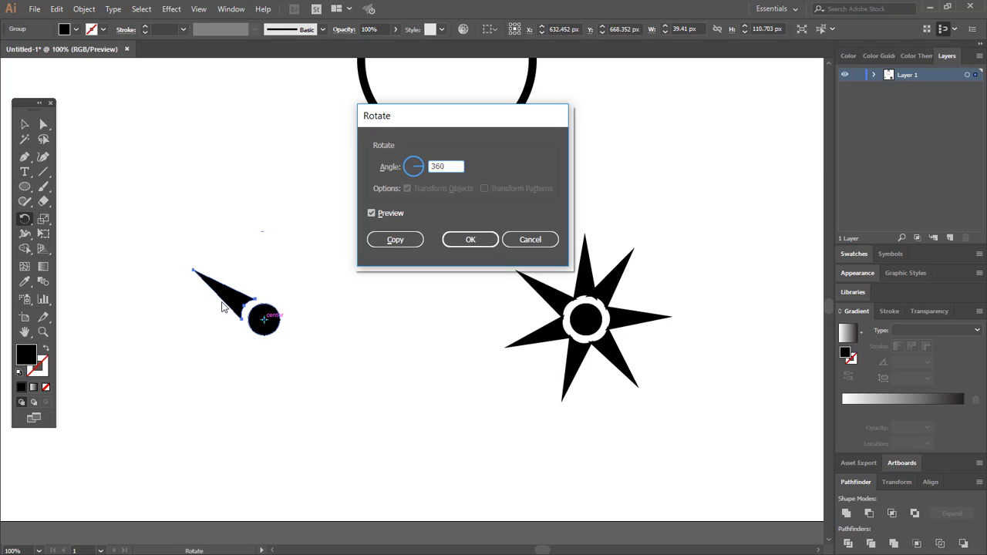
pyautogui.moveTo(302, 315)
pyautogui.write('72')
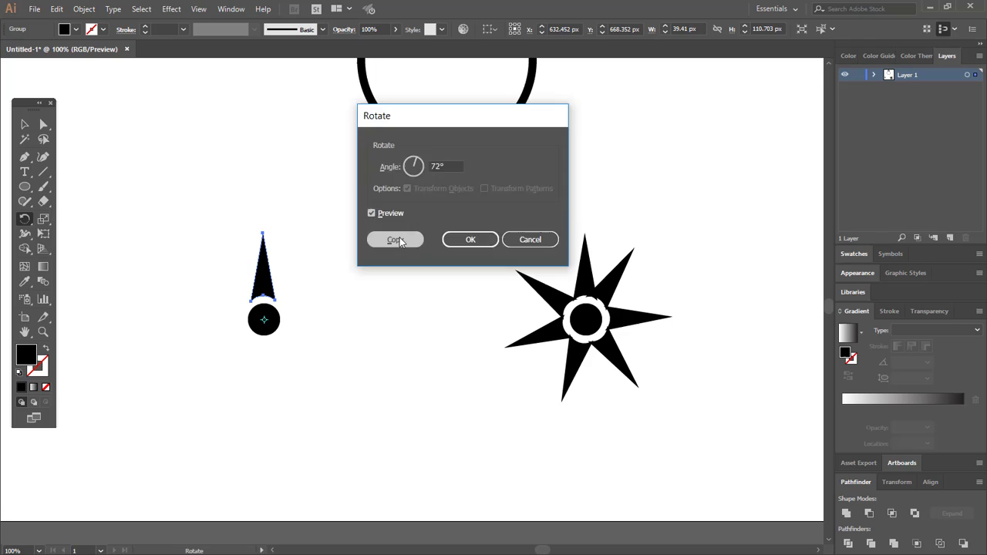
pyautogui.click(395, 239)
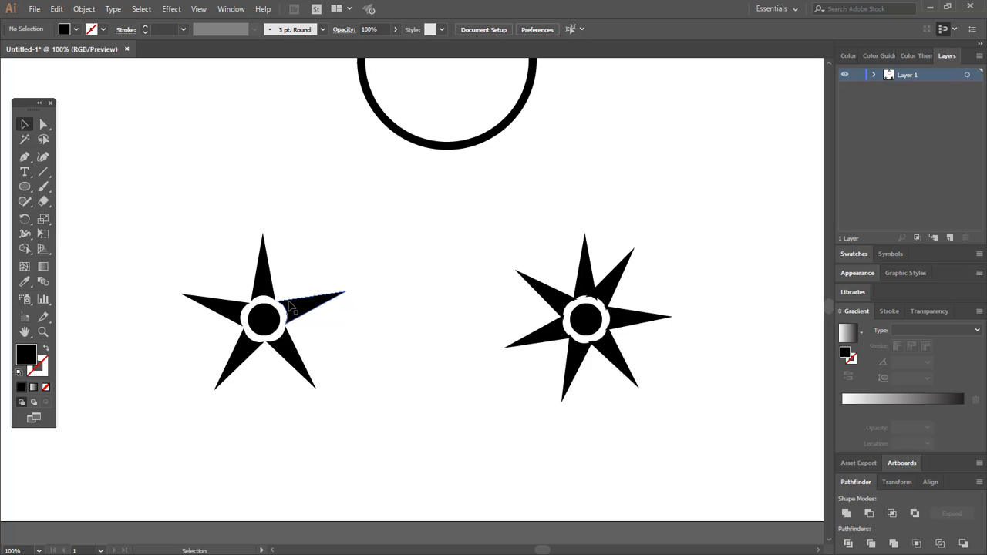
pyautogui.moveTo(291, 310)
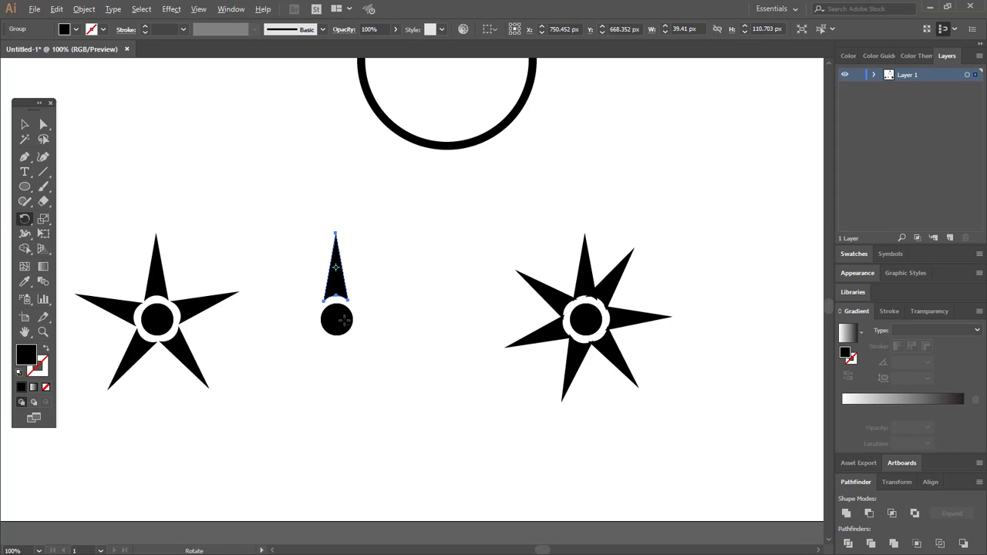
pyautogui.moveTo(336, 319)
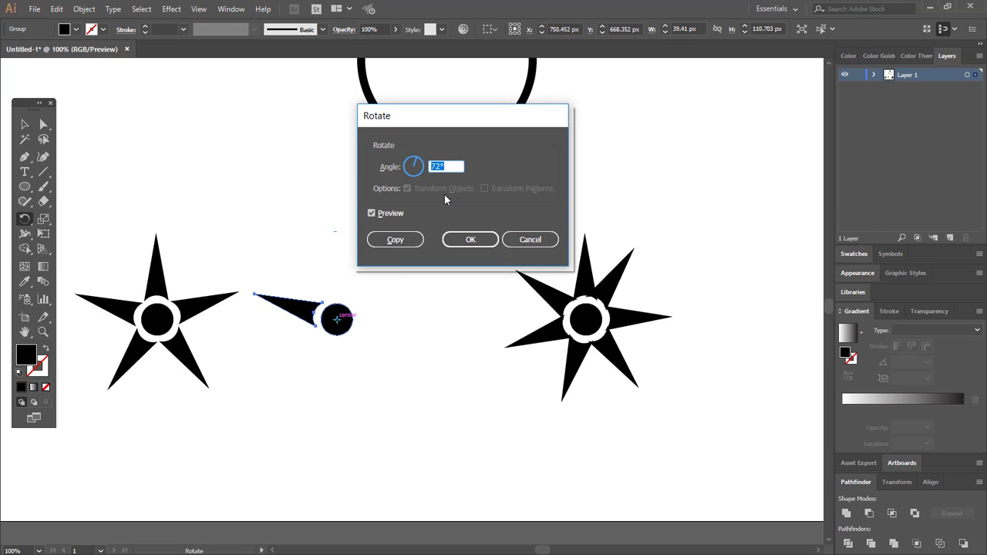
# Enter 360/8 as the angle, copy the middle spike at 45°, then return to the Selection tool.
pyautogui.write('360')
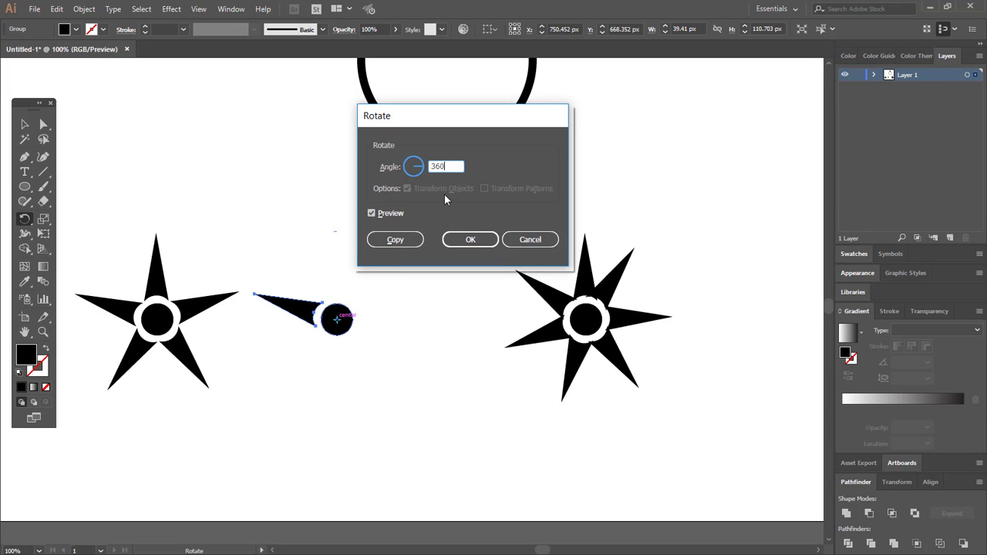
pyautogui.write('/')
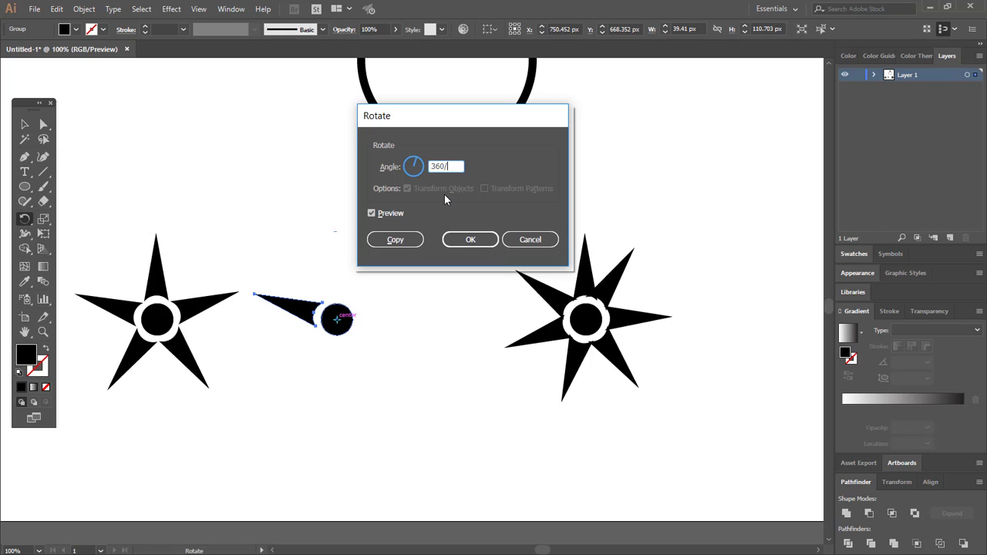
pyautogui.write('8')
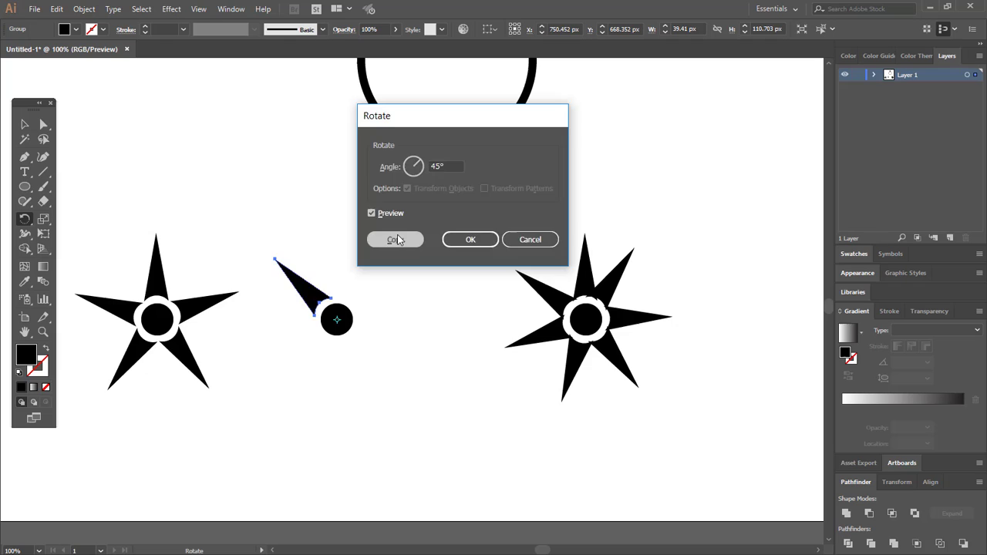
pyautogui.click(395, 239)
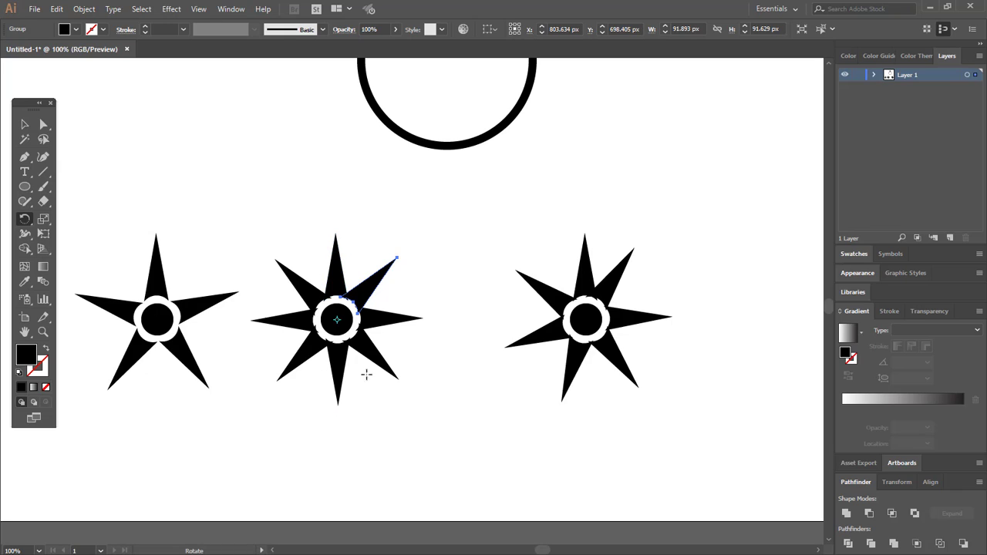
pyautogui.click(25, 124)
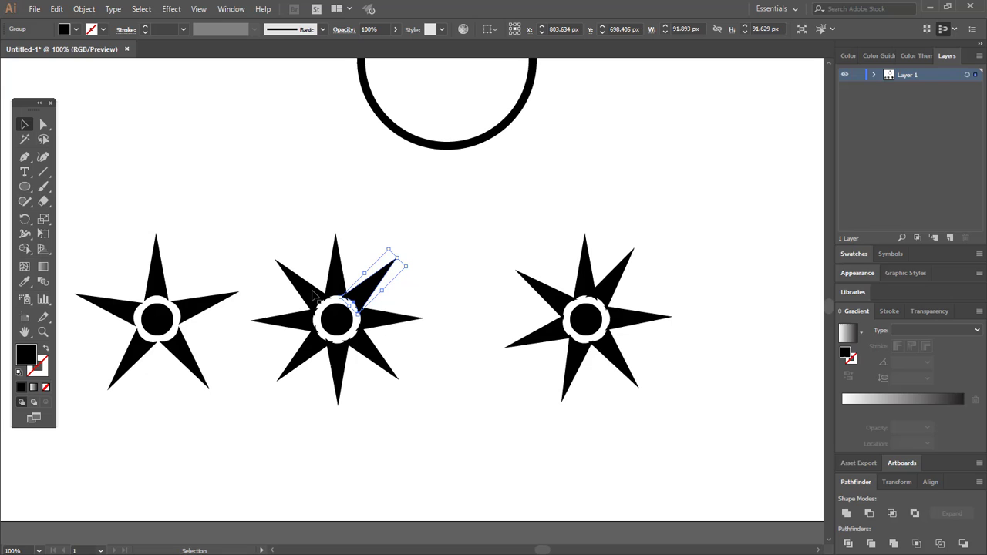
pyautogui.moveTo(401, 333)
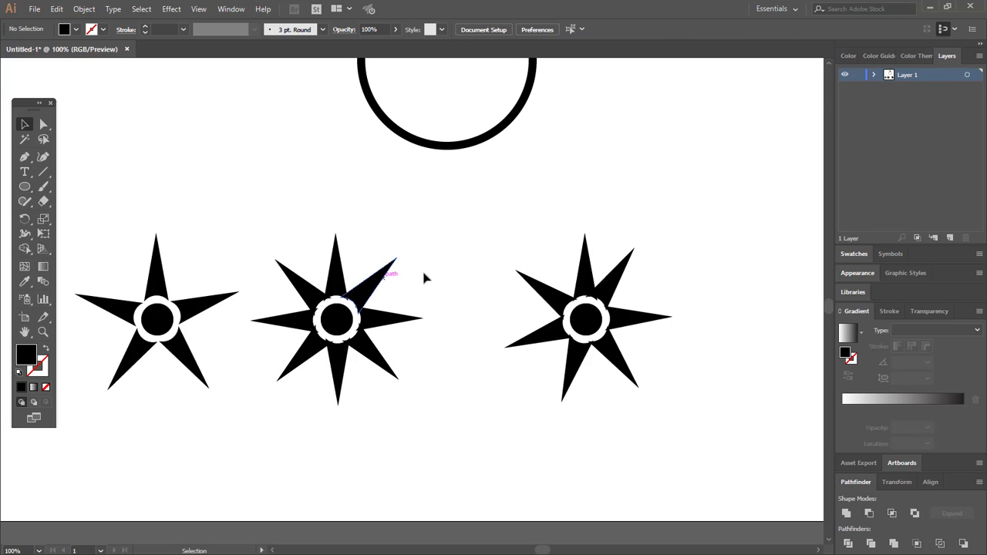
pyautogui.moveTo(276, 322)
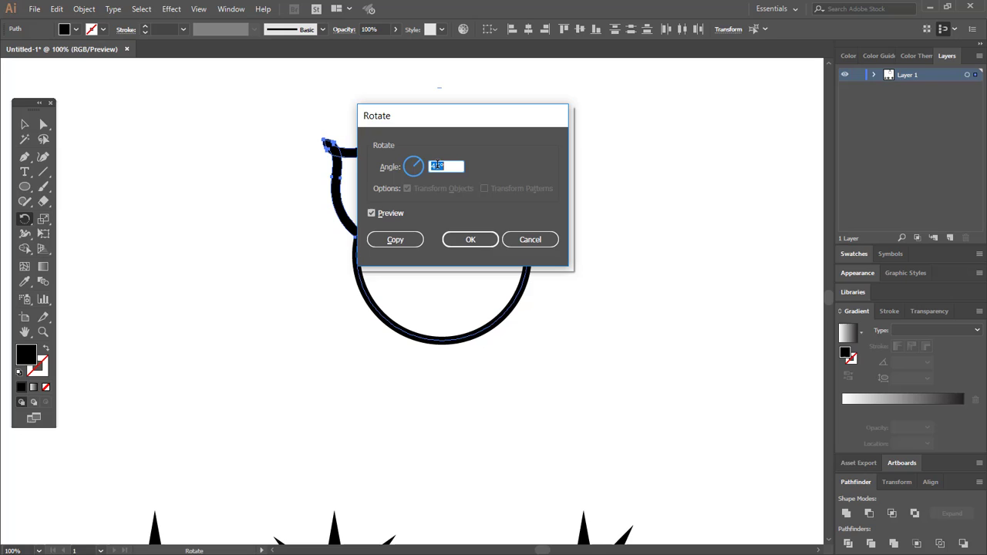
# Enter the rotation angle for copying the petal around the circle centre.
pyautogui.write('340')
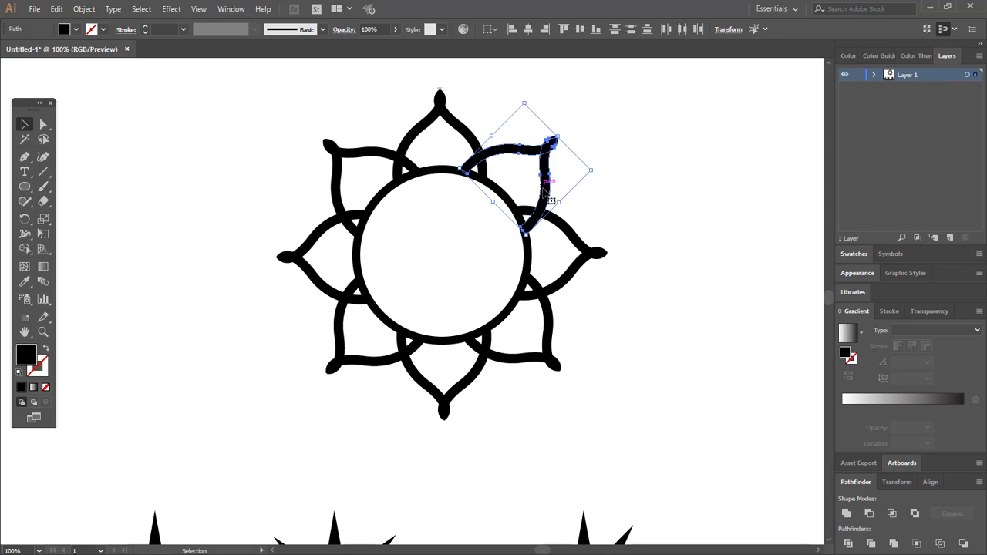
pyautogui.moveTo(466, 185)
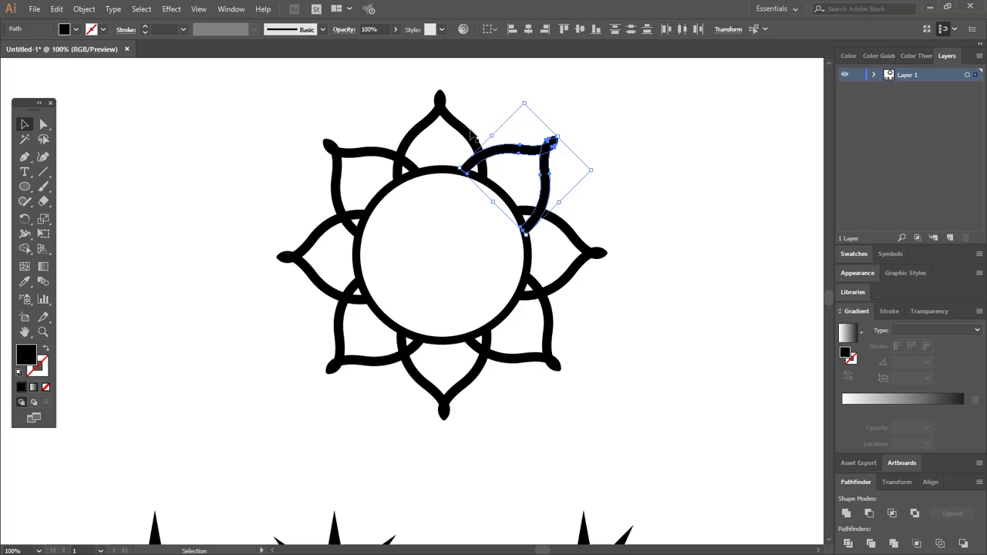
pyautogui.moveTo(532, 346)
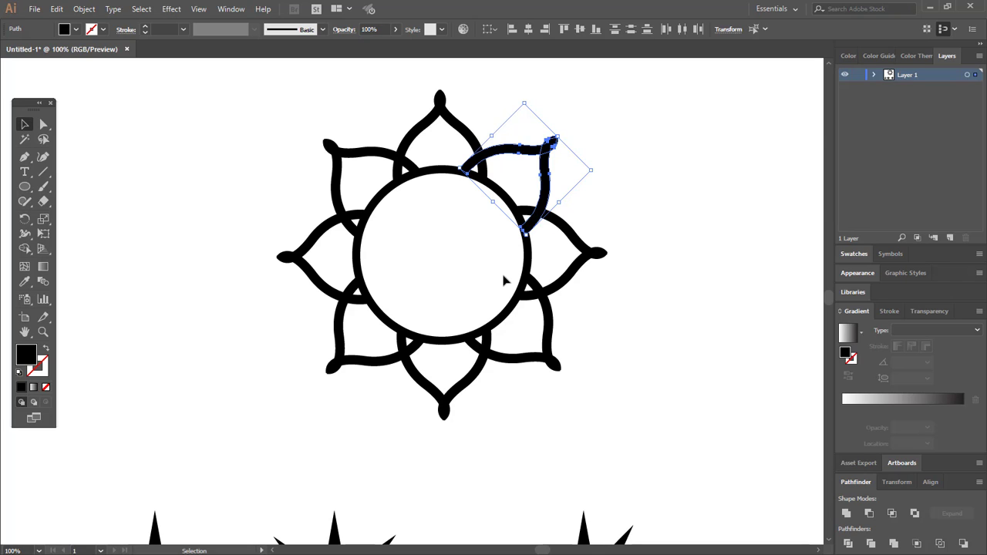
pyautogui.moveTo(347, 239)
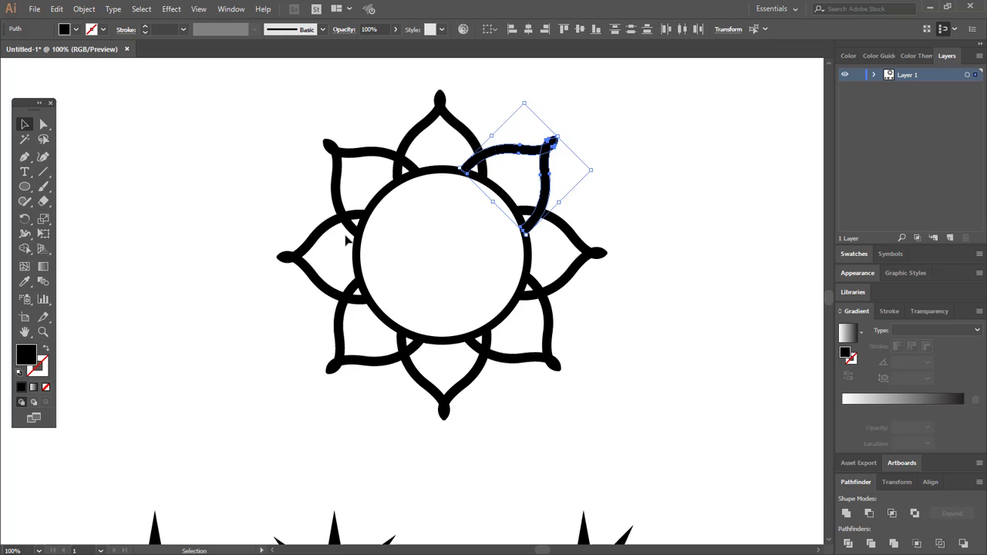